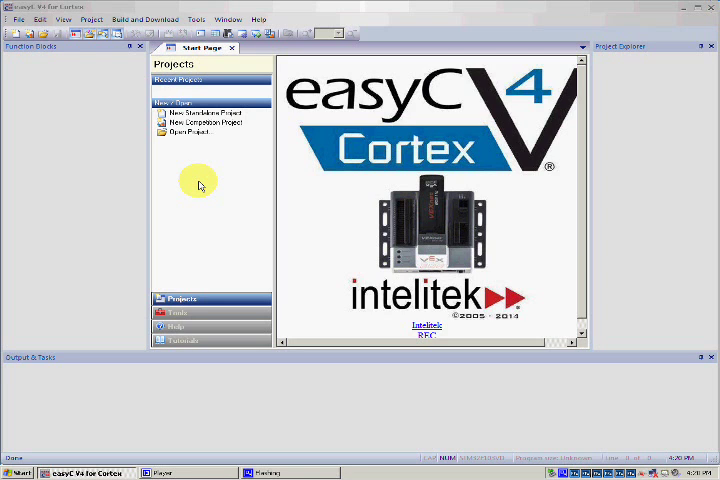
pyautogui.moveTo(190, 136)
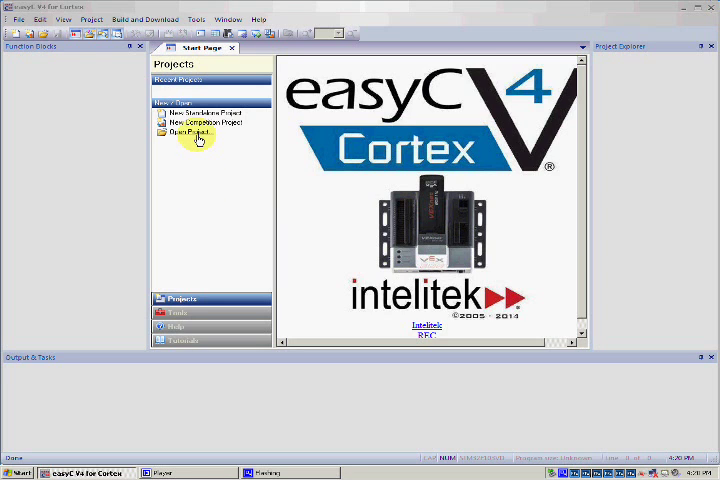
# Step: Open the Bumper Switch sample project from the Samples folder via Open Project
pyautogui.click(188, 132)
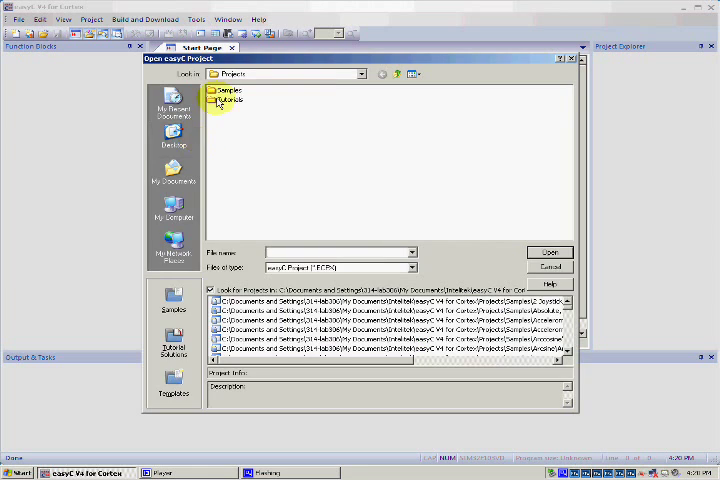
pyautogui.doubleClick(224, 92)
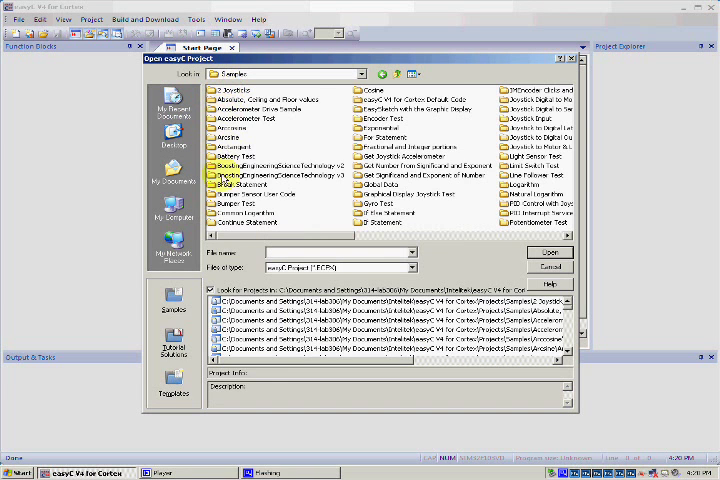
pyautogui.doubleClick(232, 192)
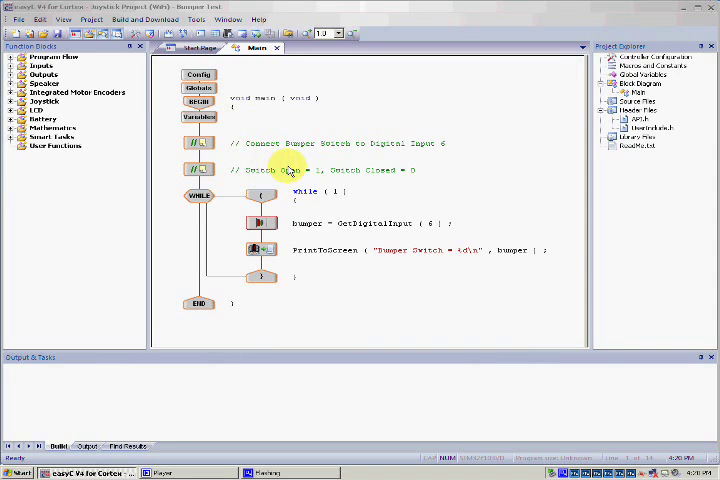
pyautogui.moveTo(280, 164)
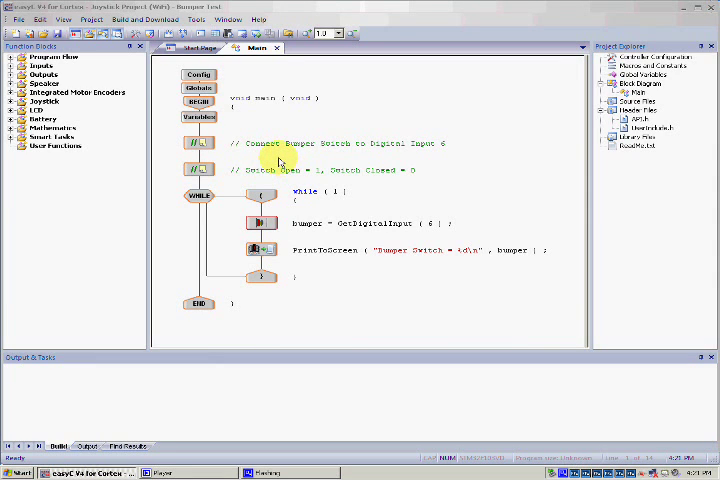
pyautogui.moveTo(222, 144)
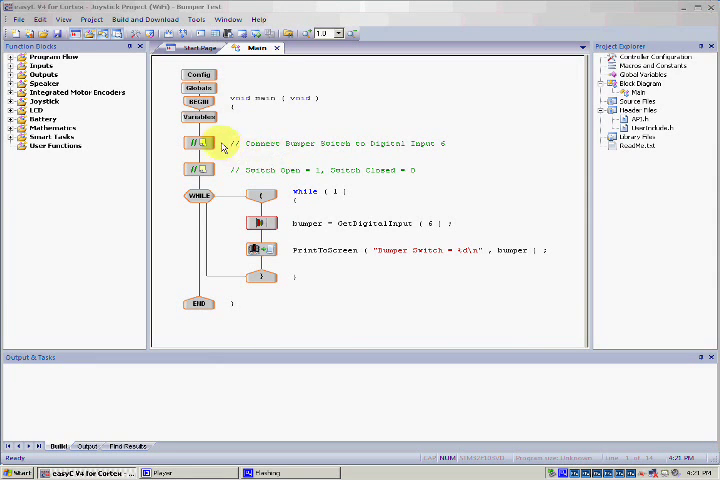
# Step: Delete the switch comment, the bumper connection comment and the PrintToScreen block, confirming each
pyautogui.click(198, 170)
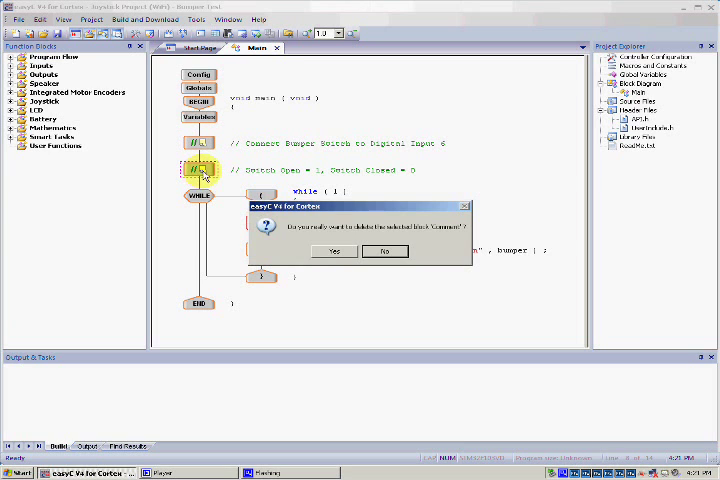
pyautogui.click(332, 252)
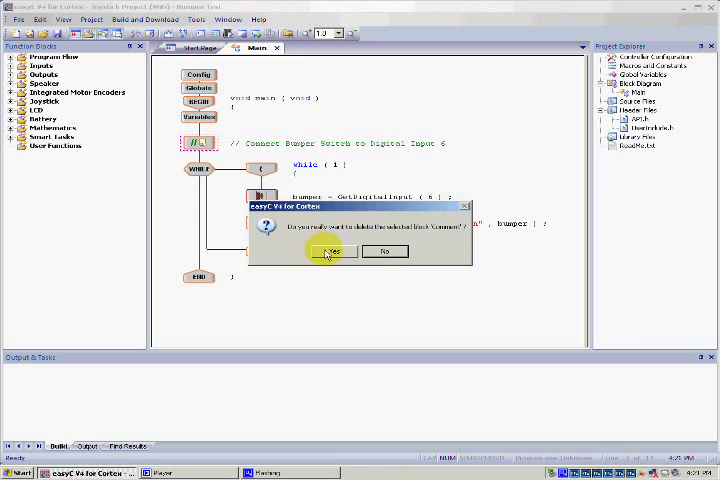
pyautogui.click(332, 252)
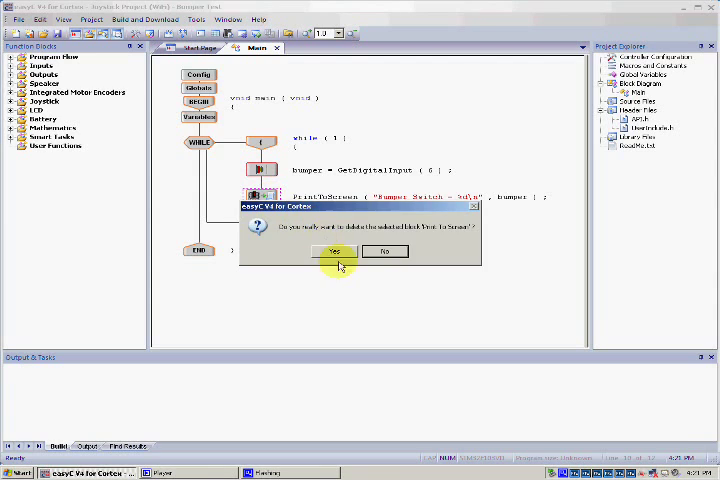
pyautogui.click(334, 252)
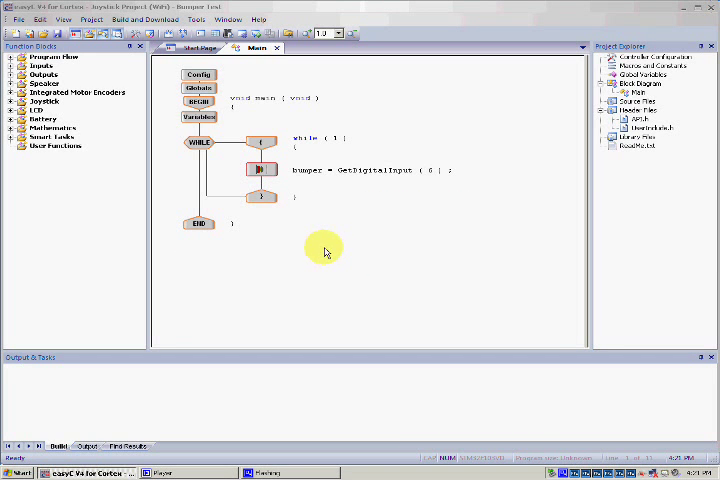
pyautogui.moveTo(320, 250)
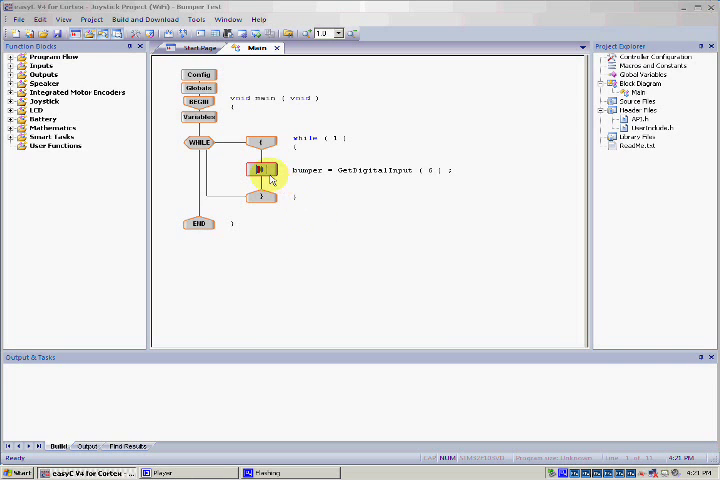
# Step: Set the bumper GetDigitalInput block to digital input 1 and confirm the while loop condition
pyautogui.doubleClick(260, 168)
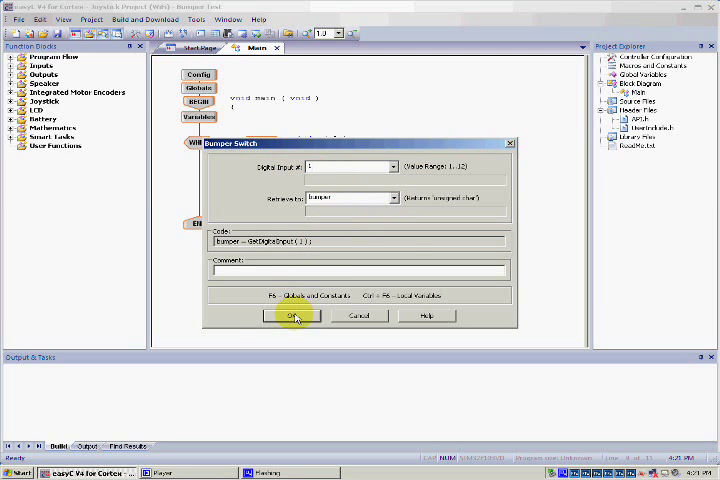
pyautogui.click(292, 316)
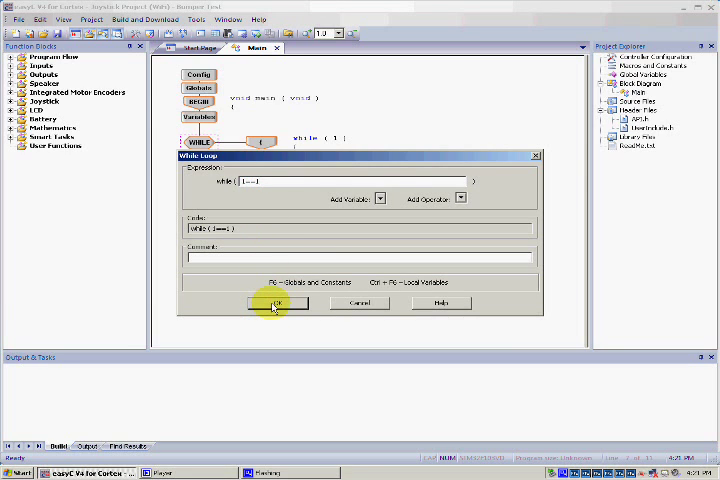
pyautogui.click(278, 302)
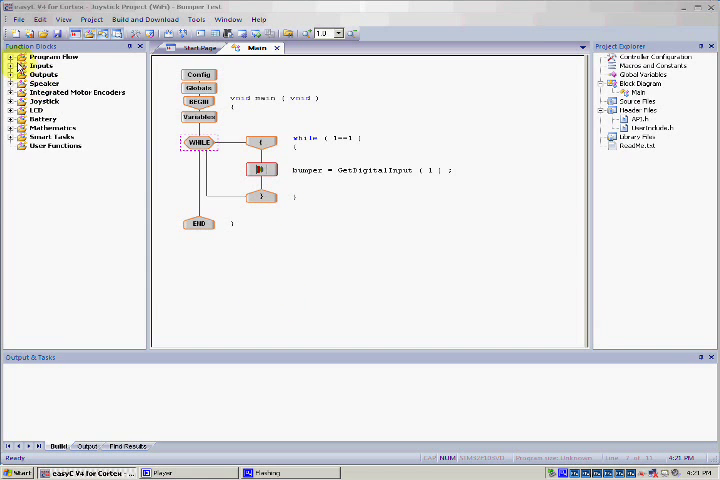
# Step: Add an If block from Program Flow testing whether the bumper variable equals 0
pyautogui.click(12, 56)
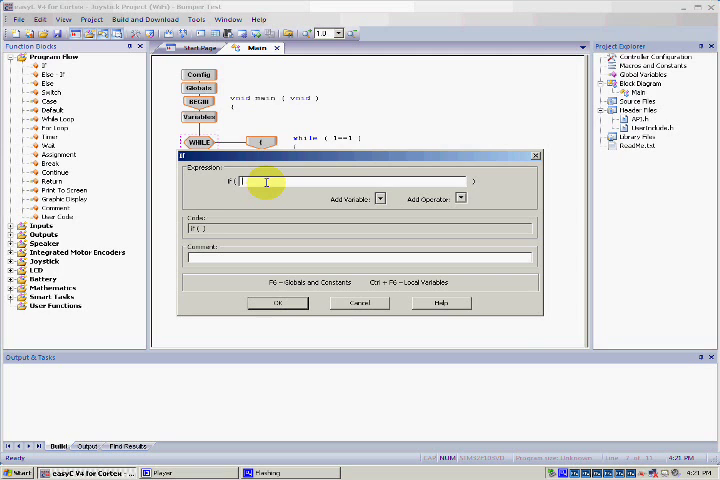
pyautogui.click(380, 198)
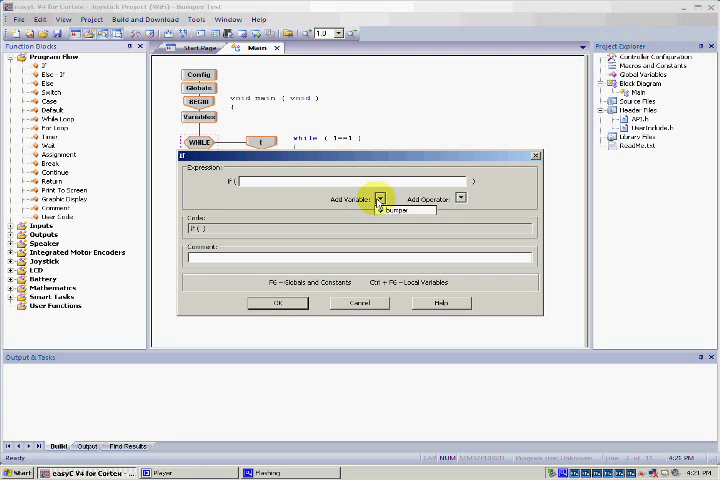
pyautogui.click(388, 212)
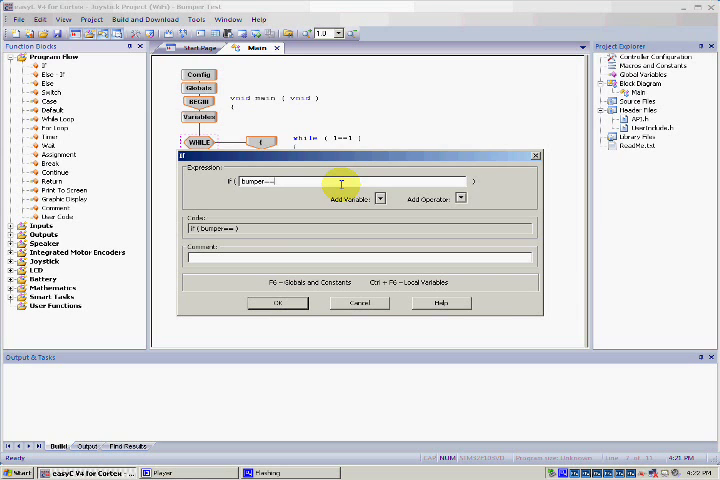
pyautogui.click(276, 302)
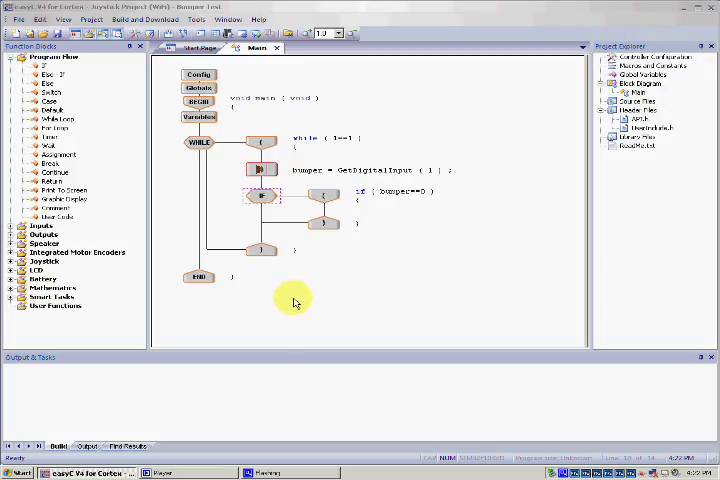
pyautogui.moveTo(304, 300)
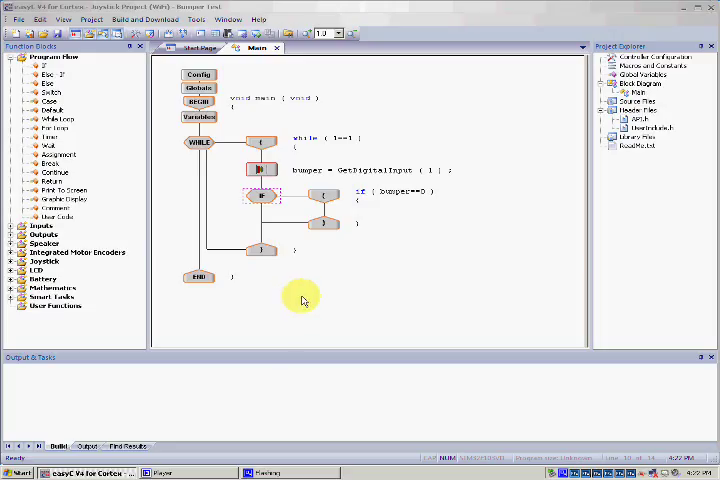
pyautogui.moveTo(294, 292)
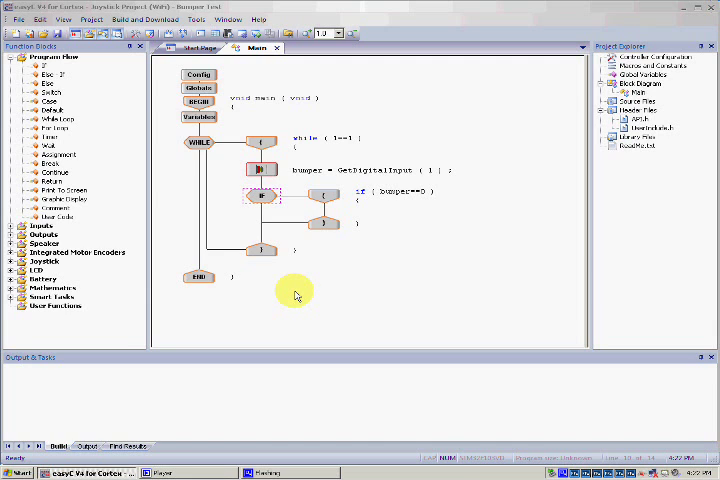
pyautogui.moveTo(252, 280)
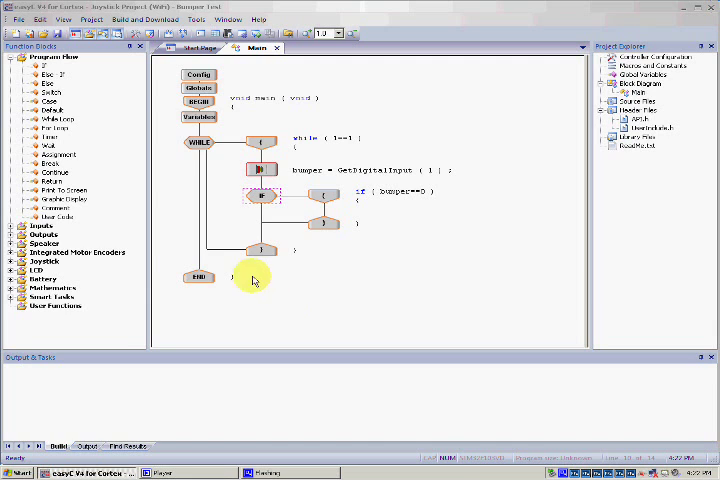
# Step: Add Motor Module blocks in the if branch setting motor 1 to -127 and motor 10 to 127
pyautogui.click(12, 234)
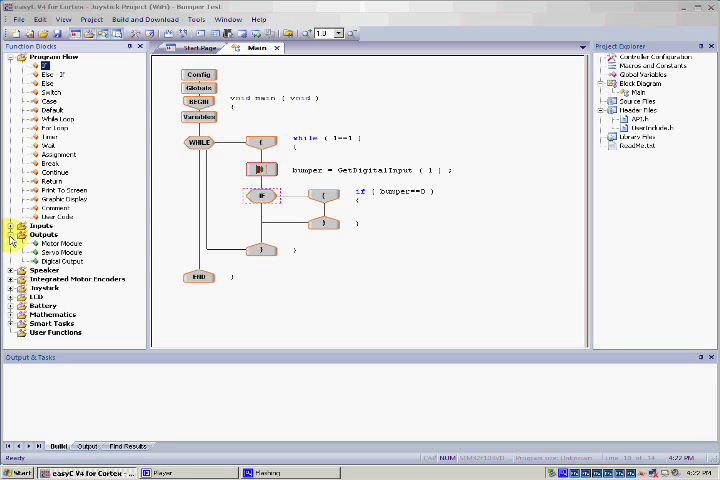
pyautogui.click(60, 244)
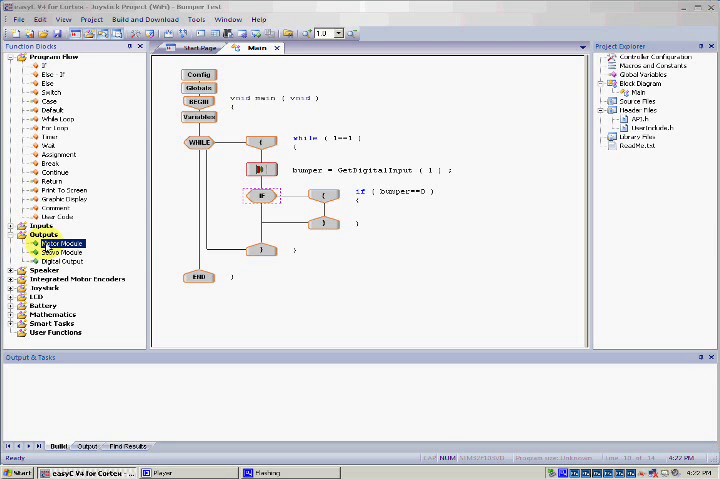
pyautogui.doubleClick(60, 242)
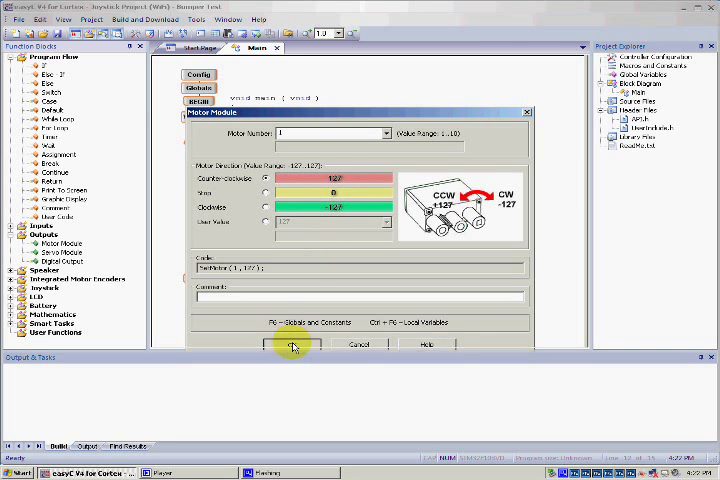
pyautogui.click(292, 344)
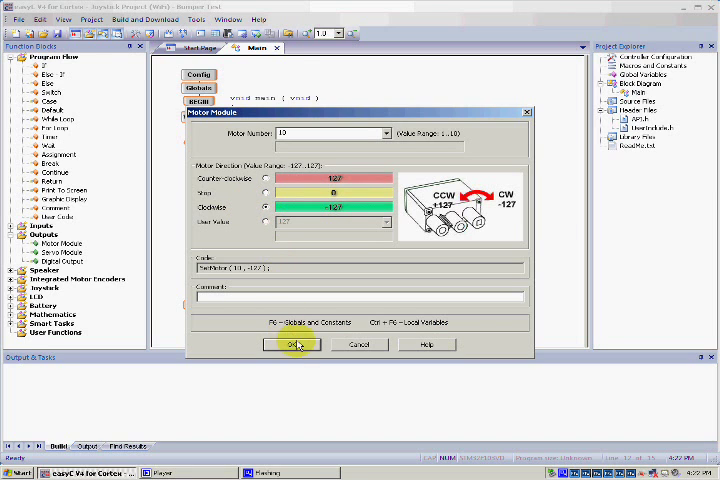
pyautogui.click(292, 344)
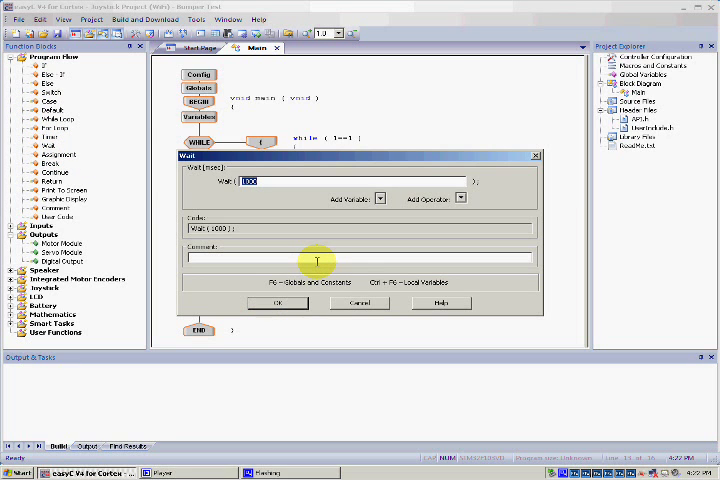
# Step: Add a Wait block of 500 ms after the motor commands
pyautogui.write('5')
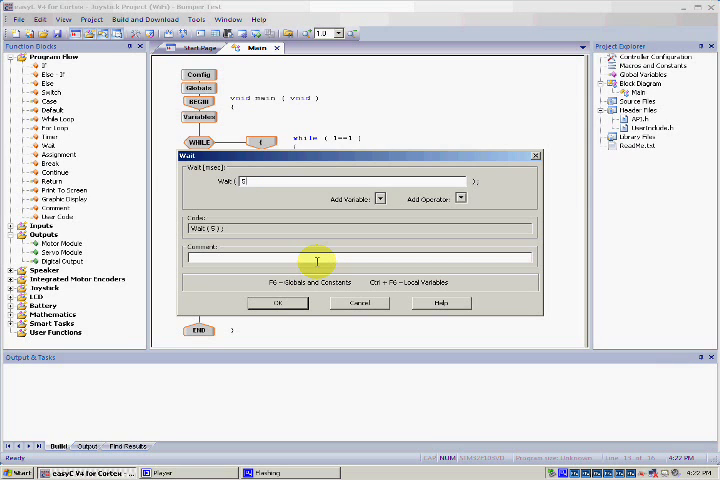
pyautogui.write('500')
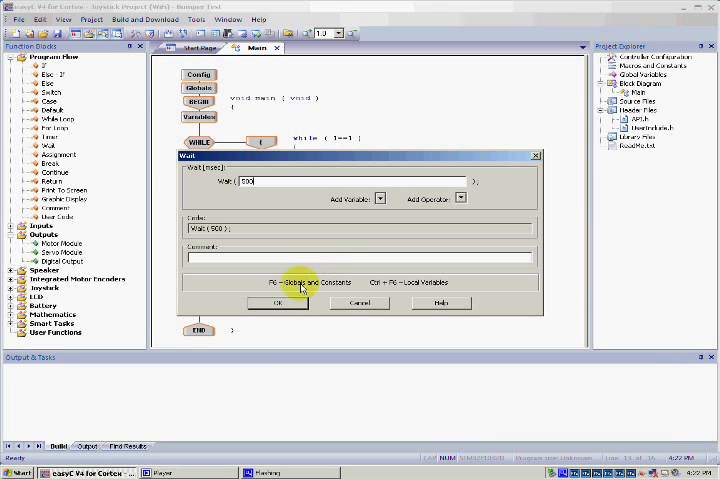
pyautogui.click(278, 302)
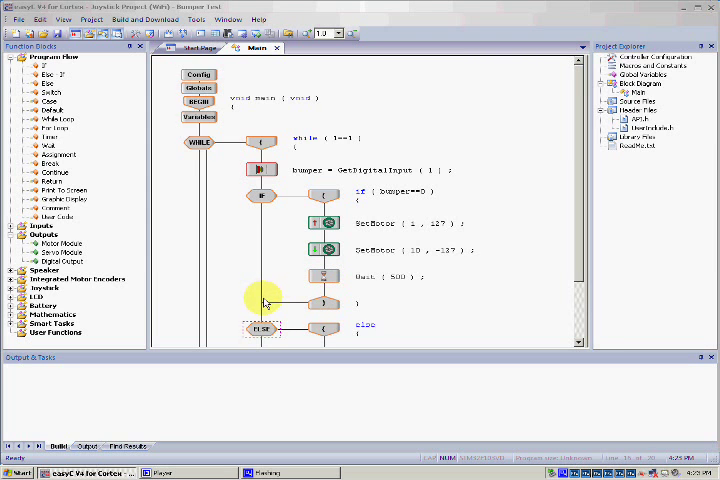
# Step: Place a Tank - 2 motor joystick drive block in the else branch with default settings
pyautogui.scroll(-3)
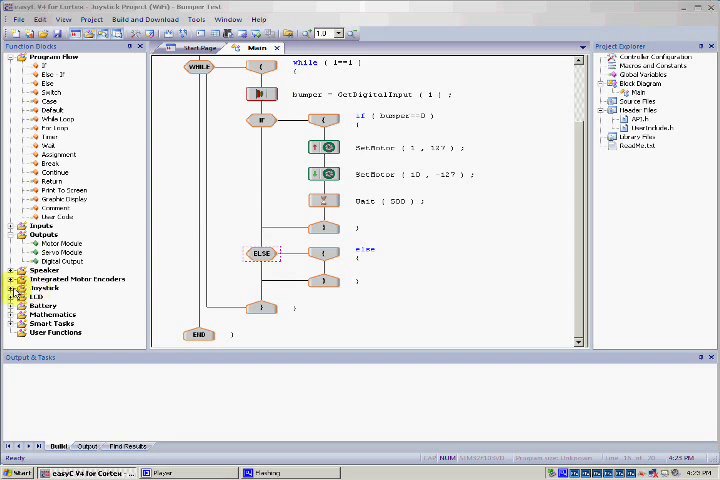
pyautogui.click(10, 288)
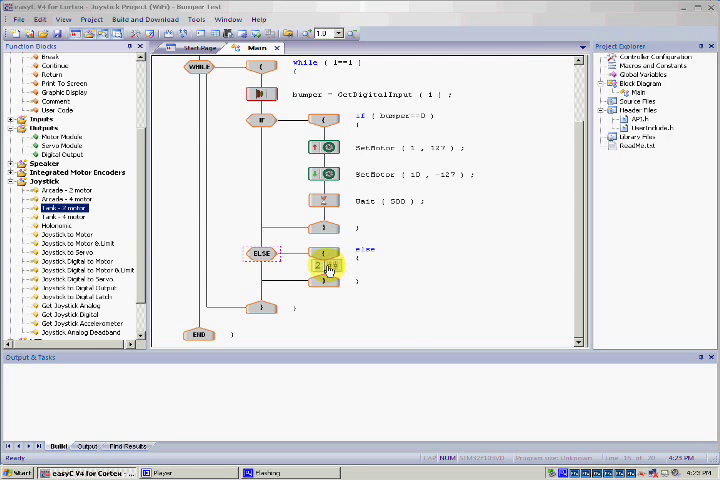
pyautogui.doubleClick(322, 264)
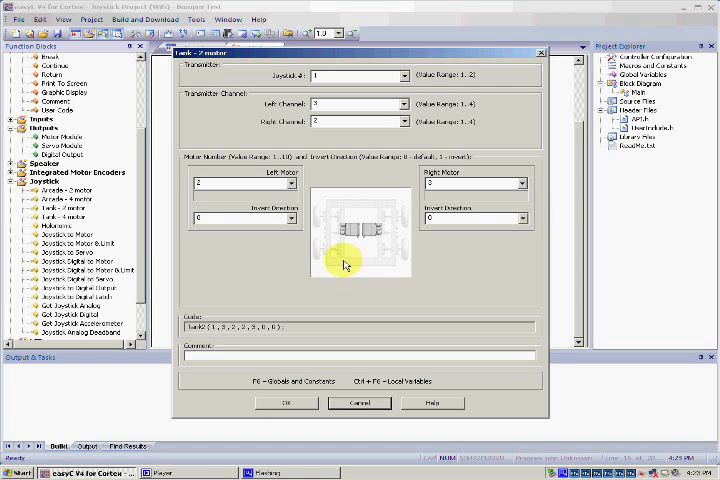
pyautogui.moveTo(336, 252)
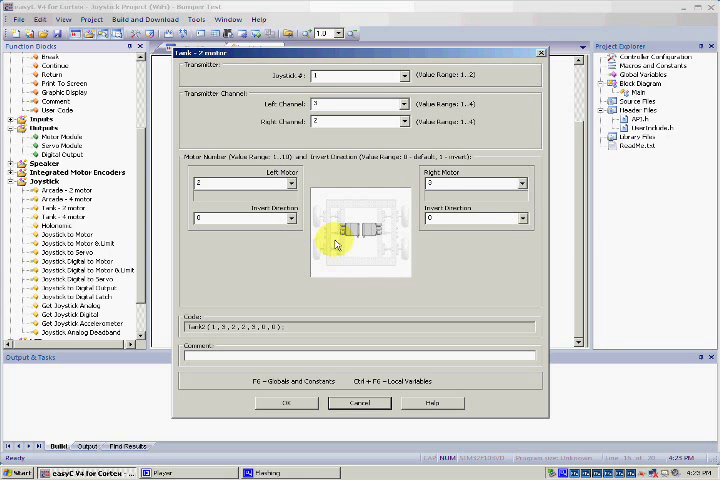
pyautogui.click(296, 184)
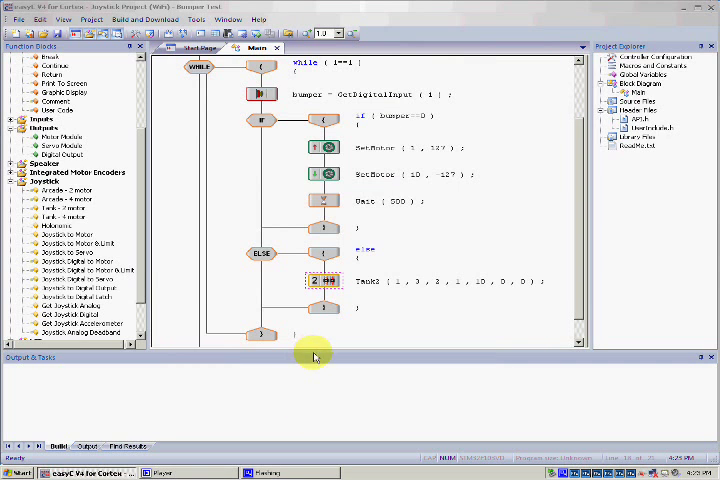
pyautogui.moveTo(160, 112)
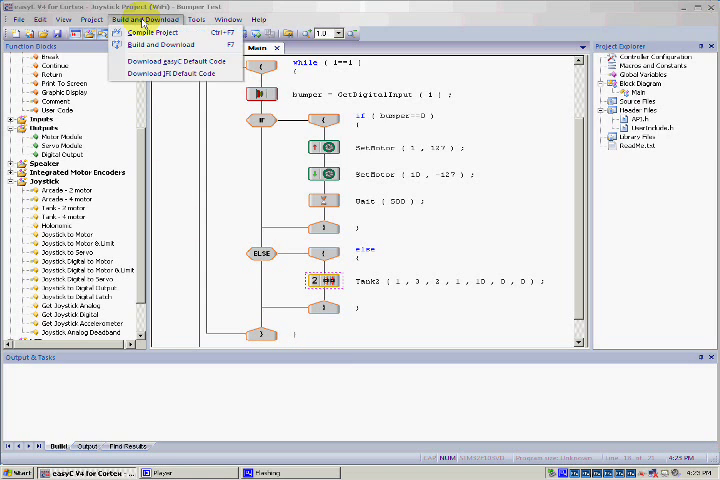
# Step: Build the Bumper Test project from the Build and Download menu
pyautogui.click(160, 44)
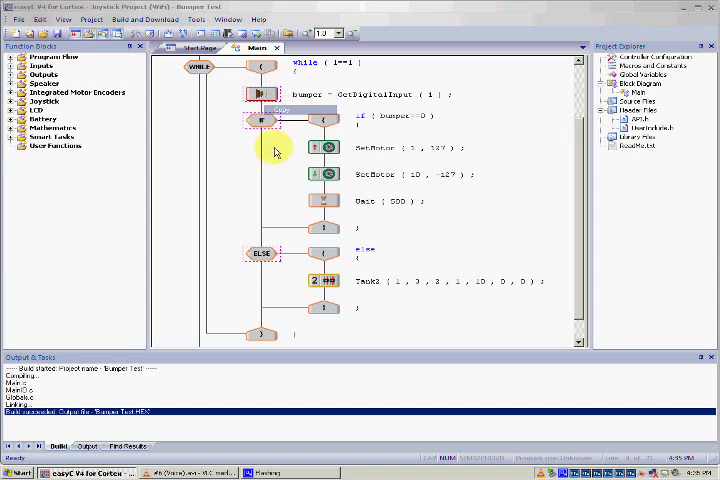
# Step: Copy the bumper reverse logic, set the pasted Bumper Switch block to digital input 2 and confirm its motor settings
pyautogui.rightClick(262, 328)
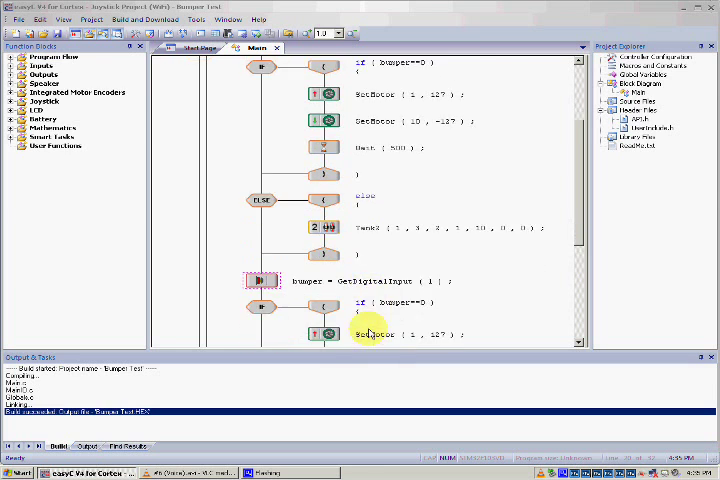
pyautogui.scroll(-3)
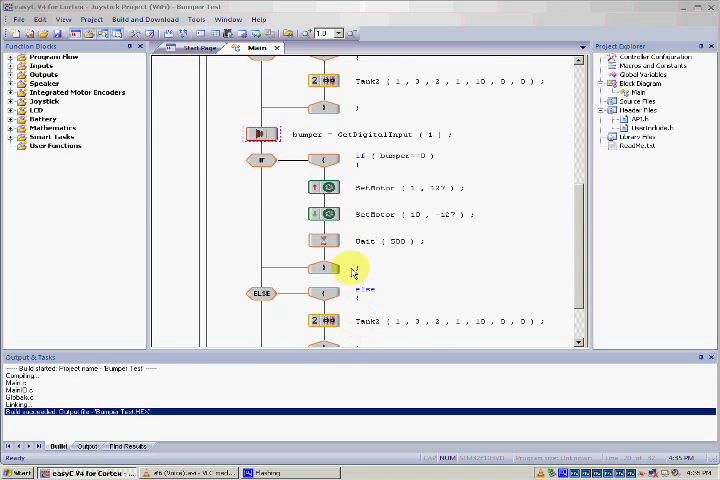
pyautogui.doubleClick(264, 134)
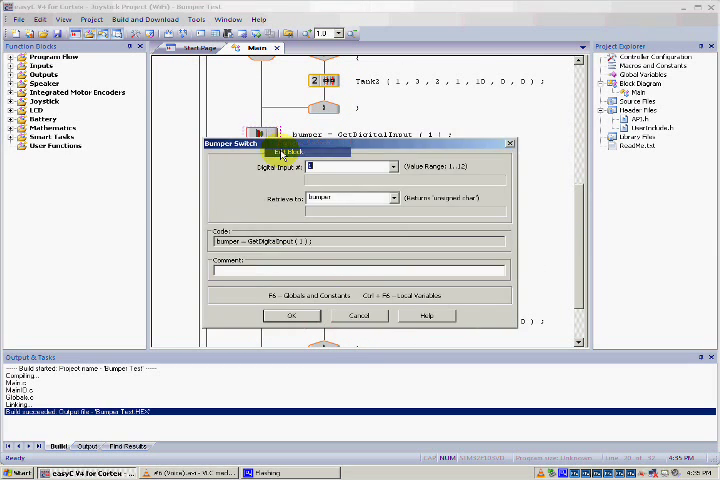
pyautogui.click(388, 168)
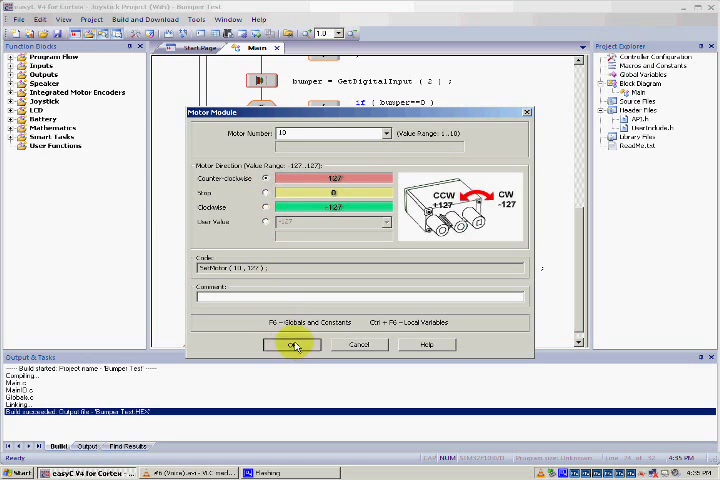
pyautogui.click(292, 344)
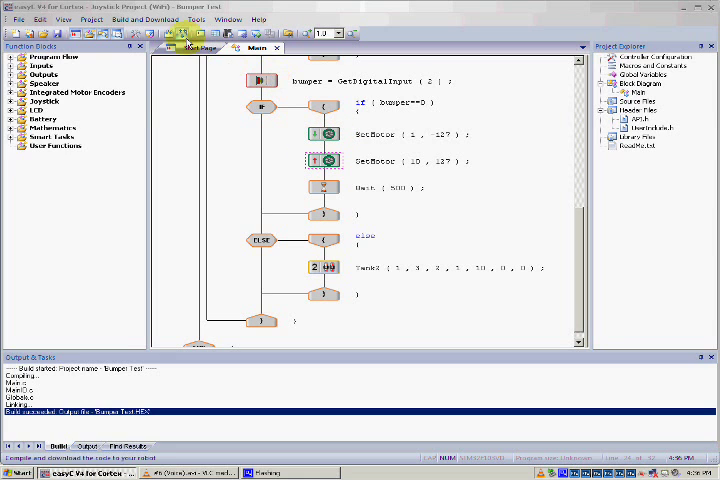
pyautogui.moveTo(490, 468)
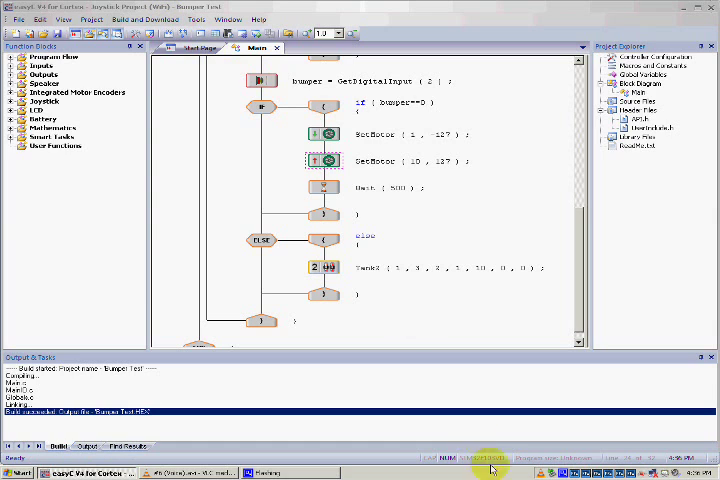